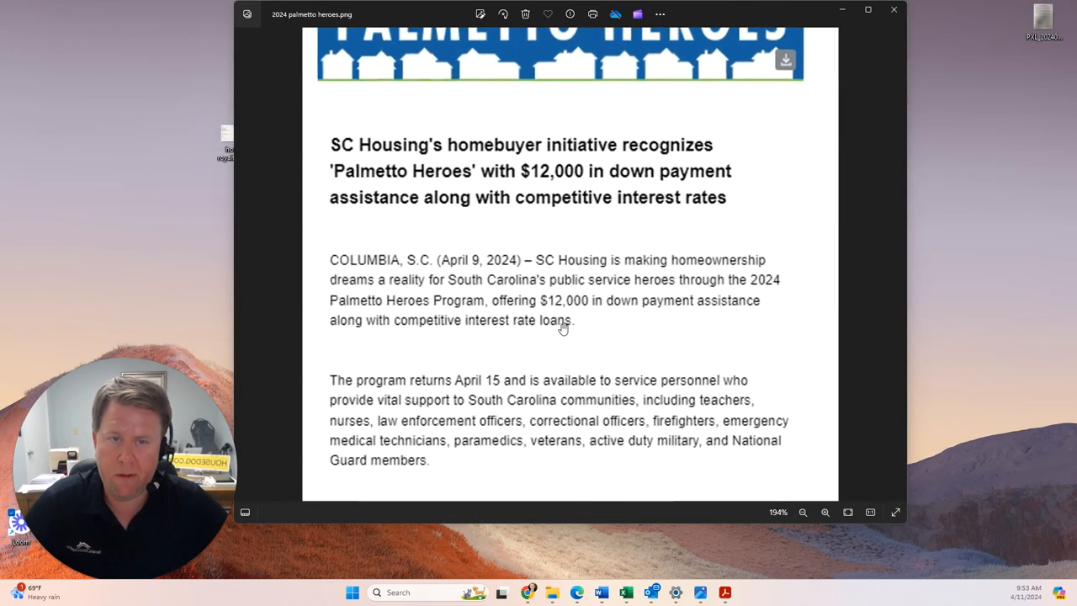
Close the Palmetto Heroes press-release image and select the home royalties scenarios desktop file.
left_click(825, 512)
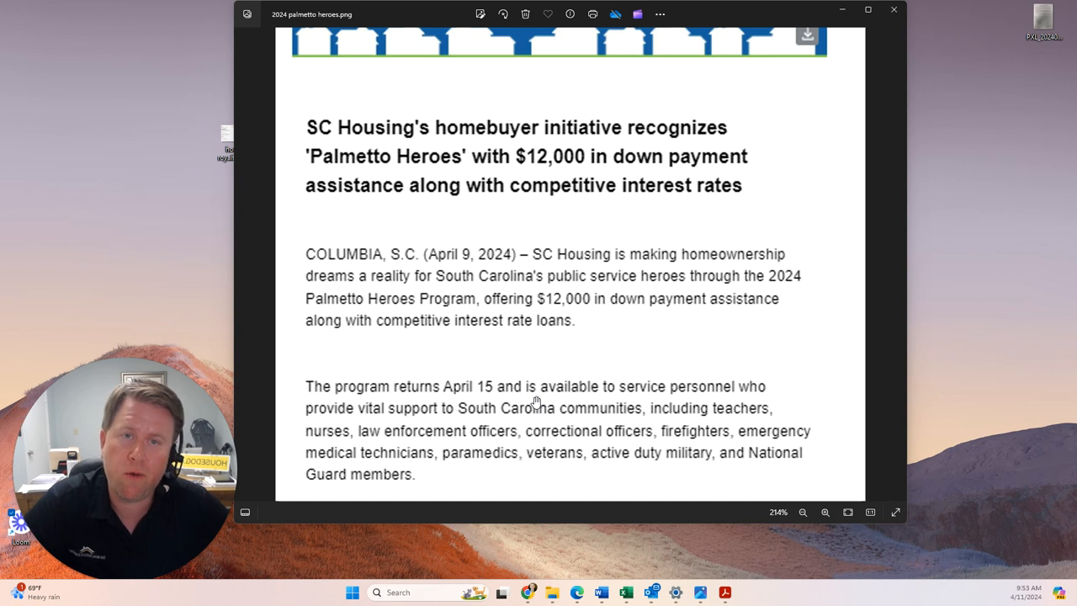
mouse_move(893, 10)
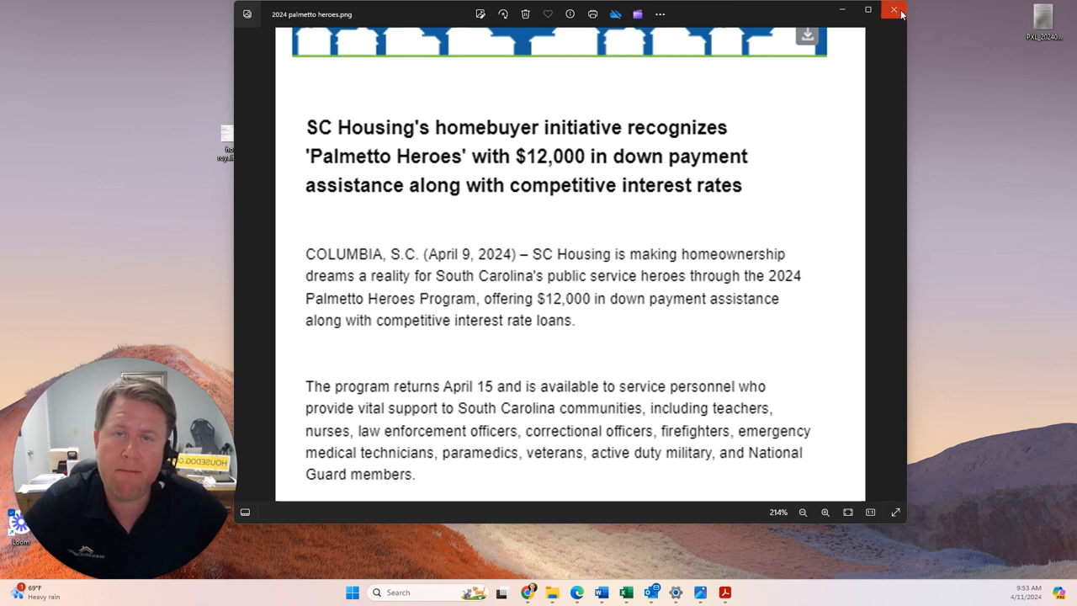
mouse_move(894, 10)
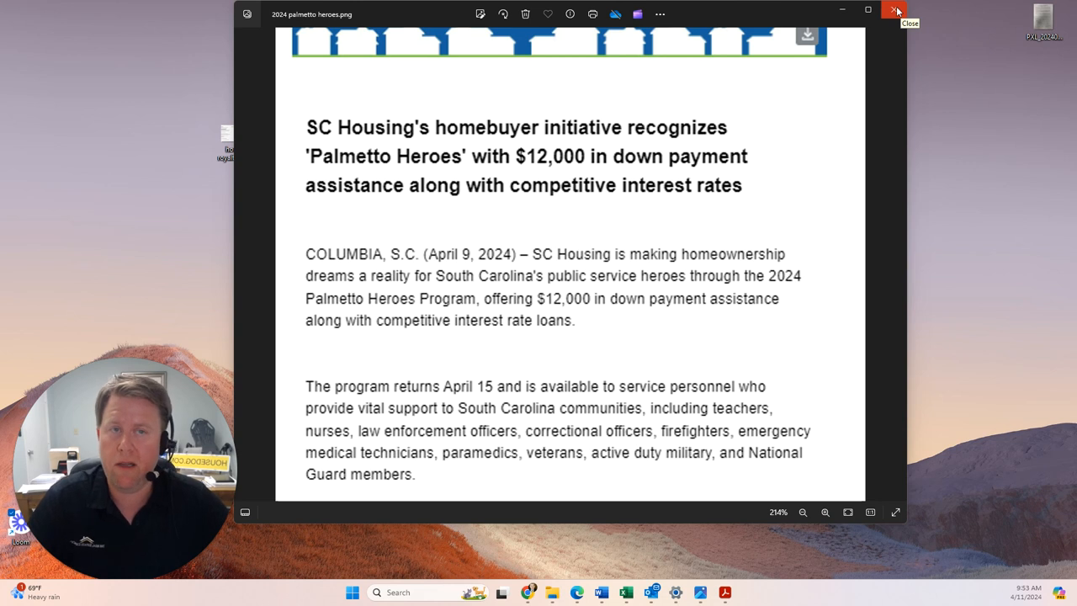
left_click(896, 10)
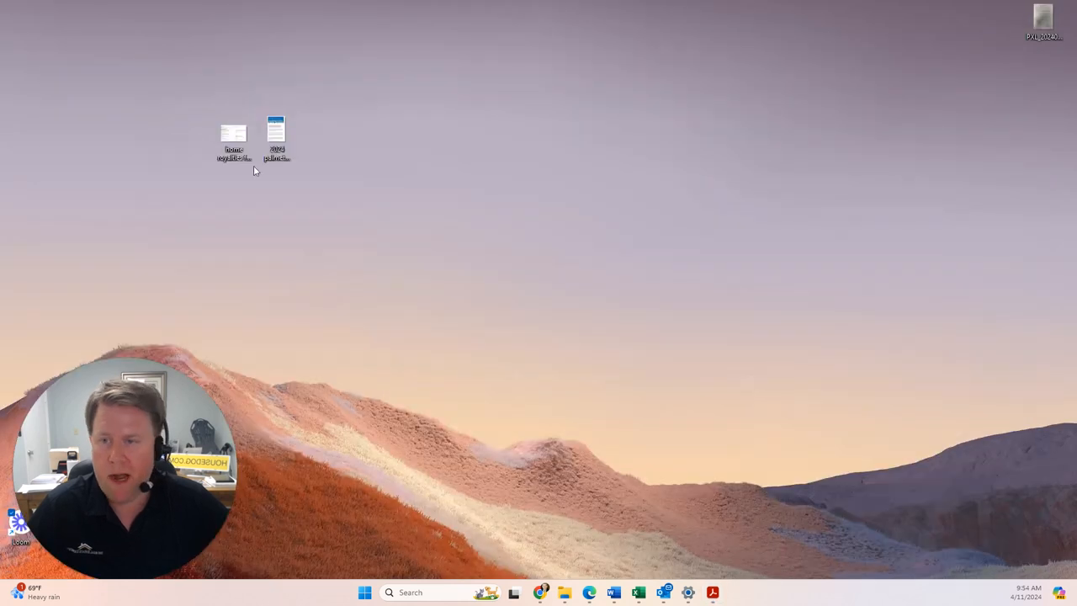
left_click(233, 134)
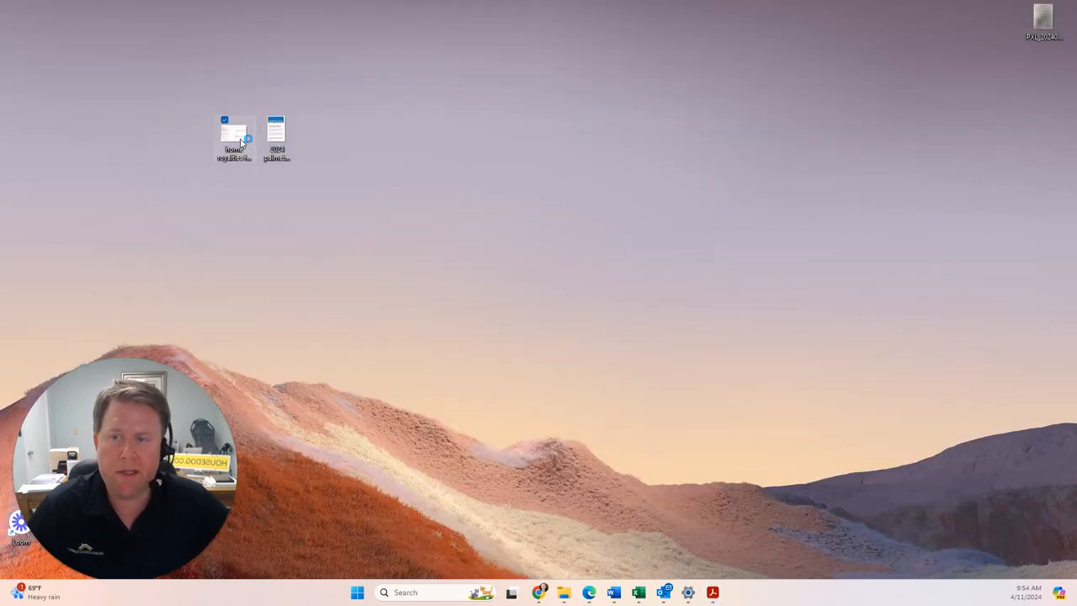
Open 'home royalties for heroes scenarios.png' from the desktop in Photos.
double_click(234, 133)
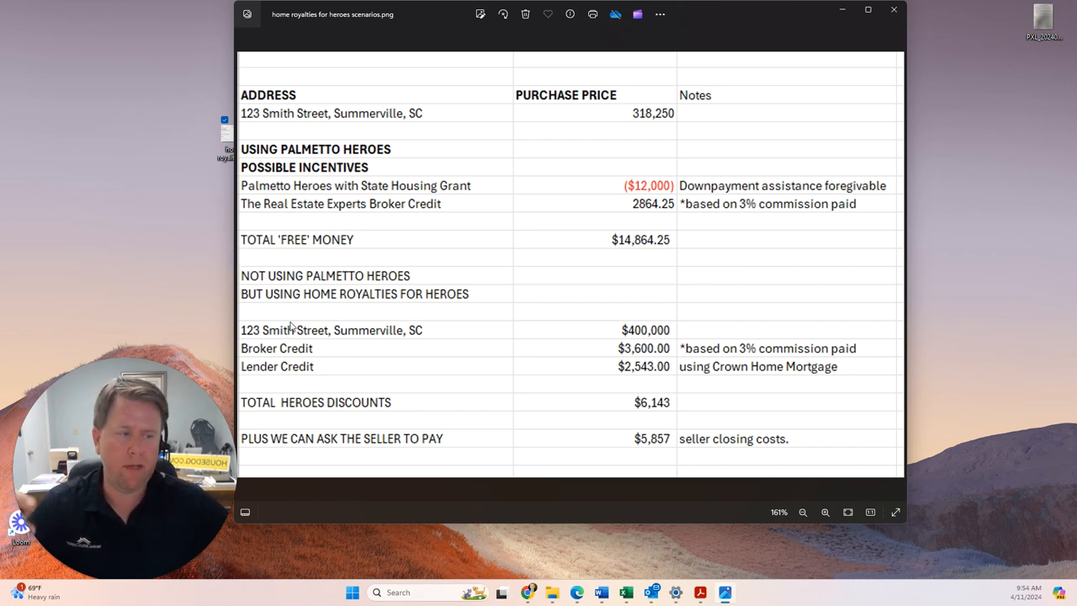
mouse_move(415, 464)
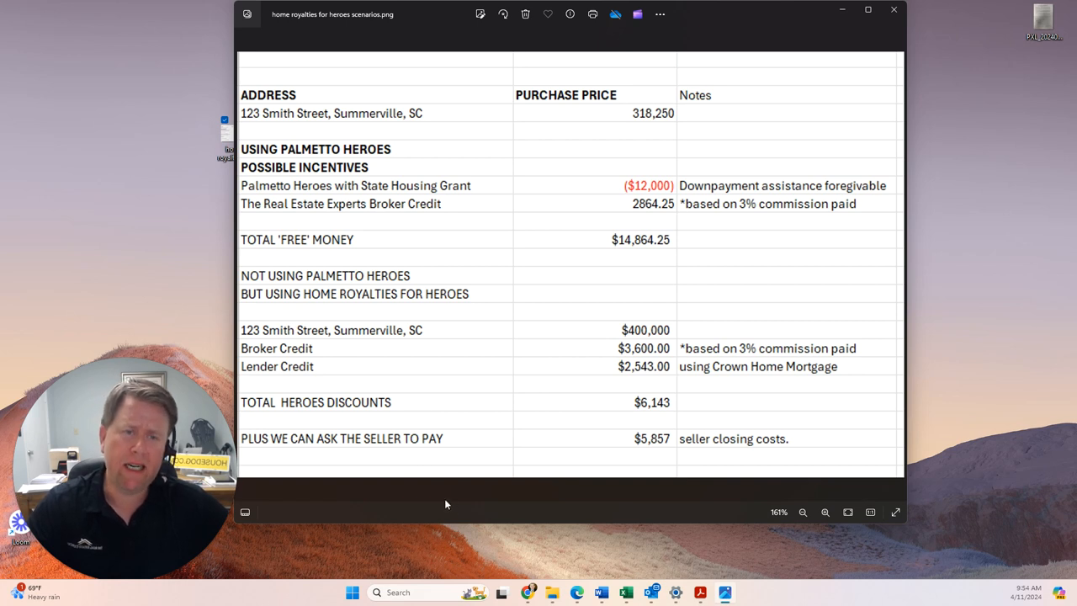
mouse_move(422, 520)
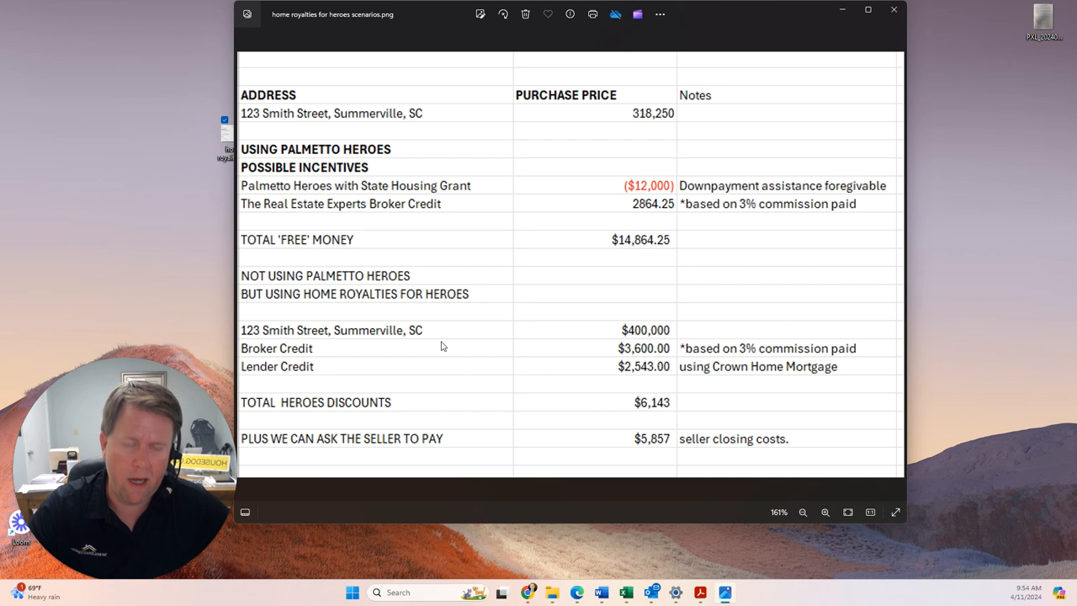
mouse_move(387, 338)
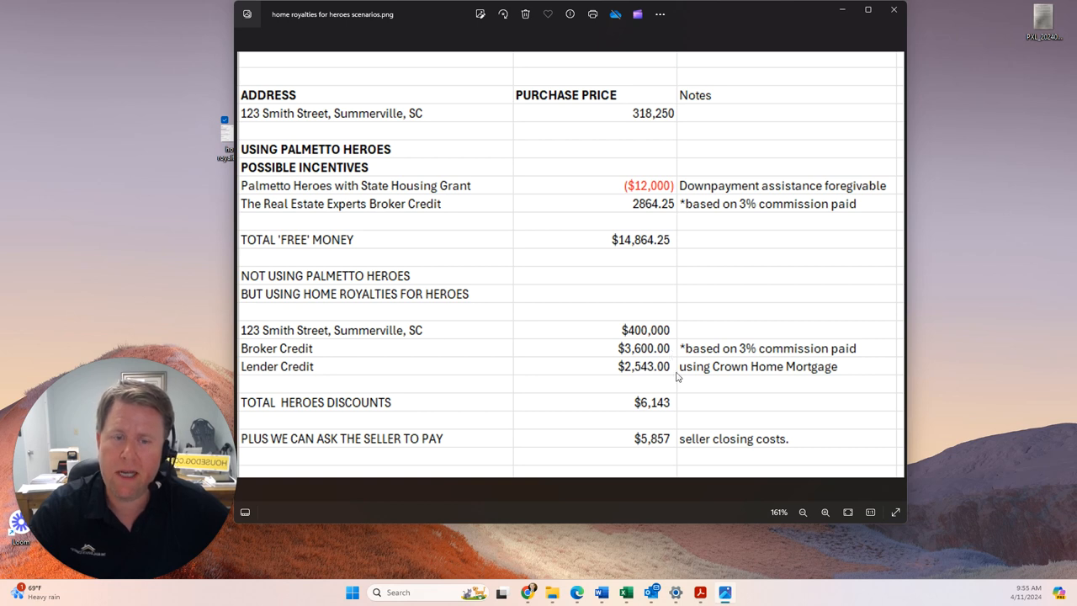
mouse_move(681, 370)
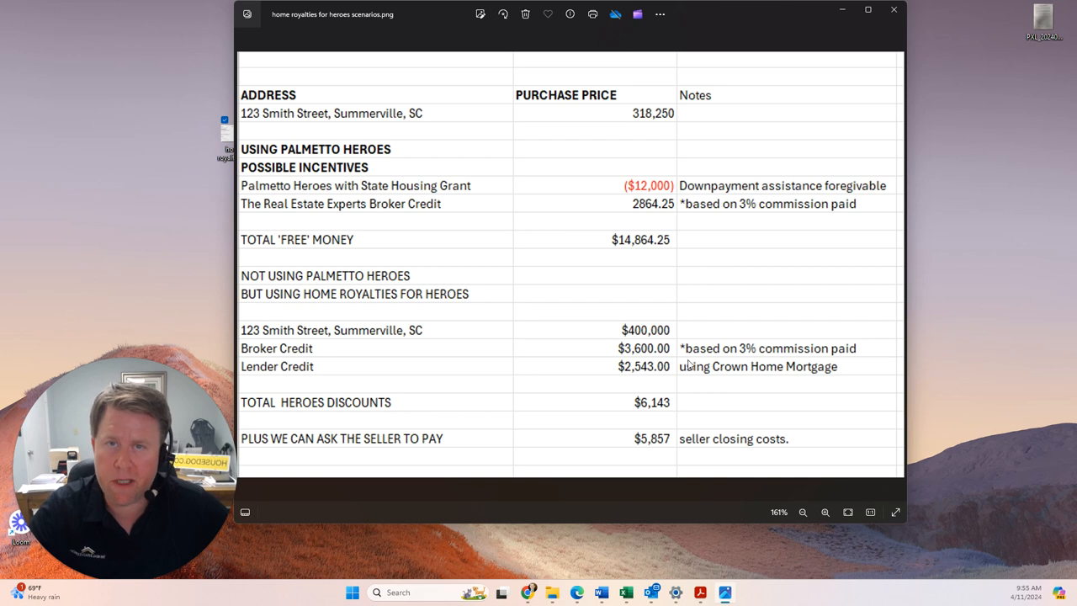
mouse_move(697, 368)
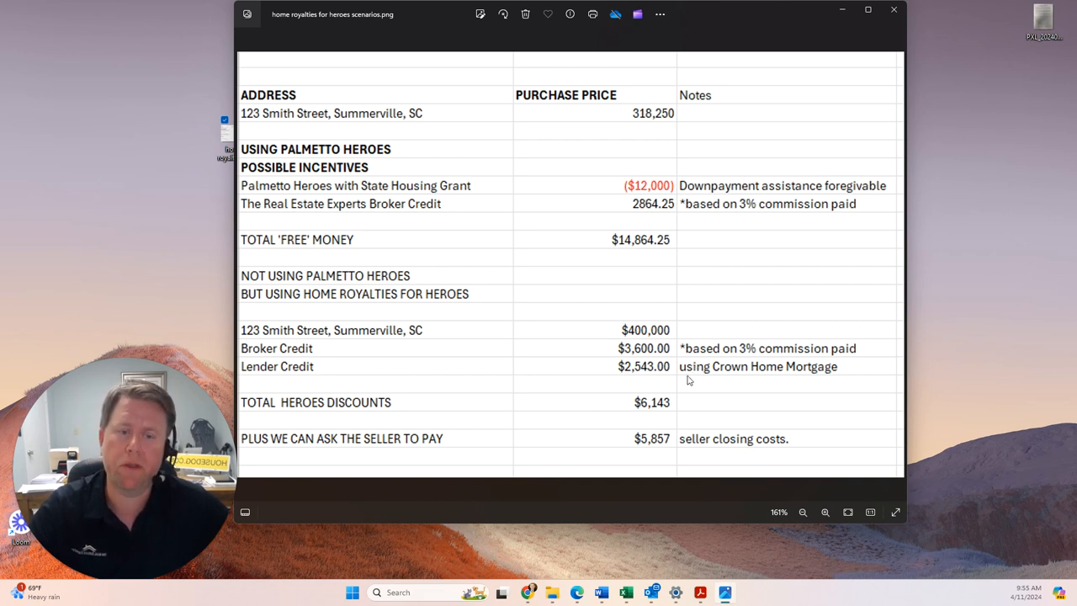
mouse_move(626, 370)
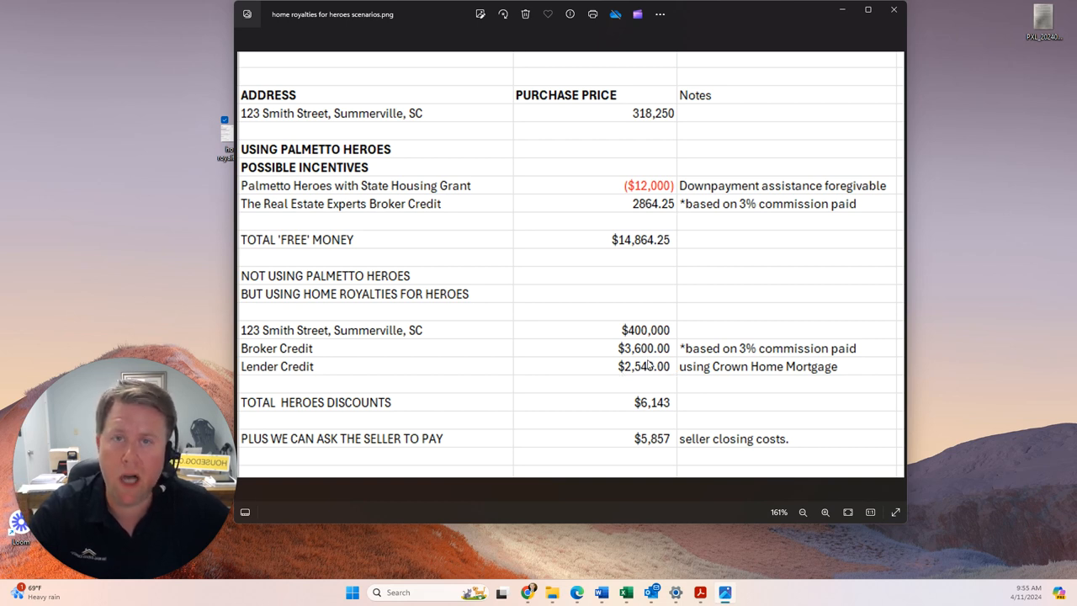
mouse_move(662, 375)
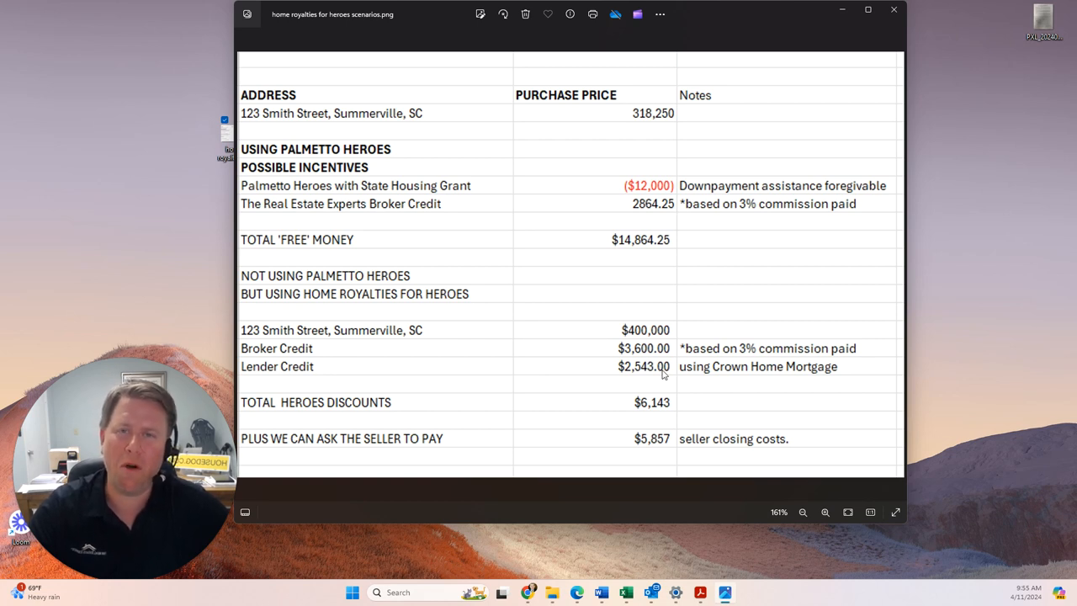
mouse_move(672, 432)
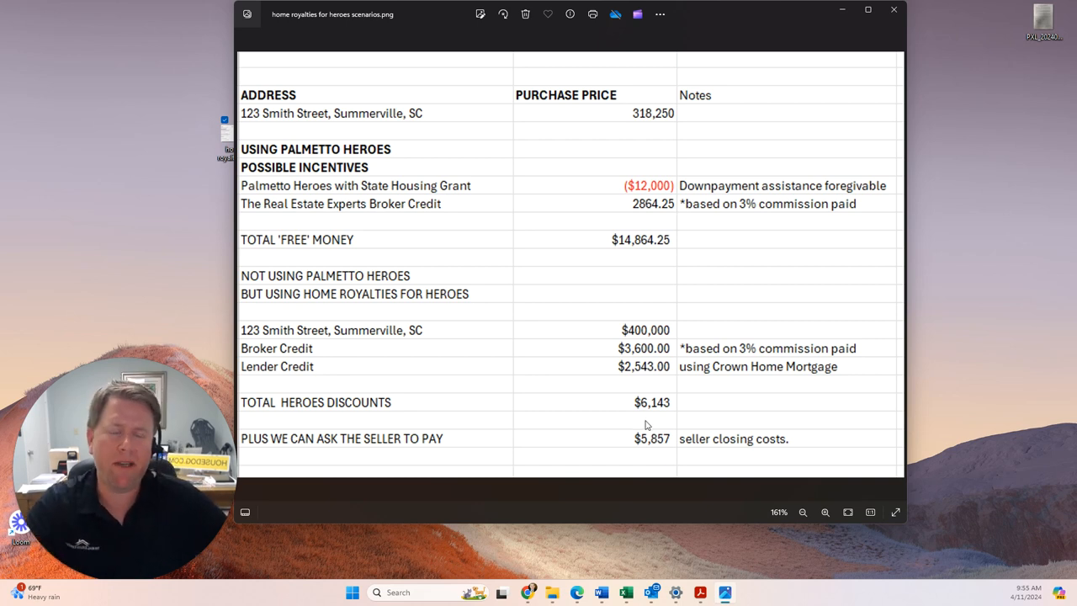
mouse_move(660, 423)
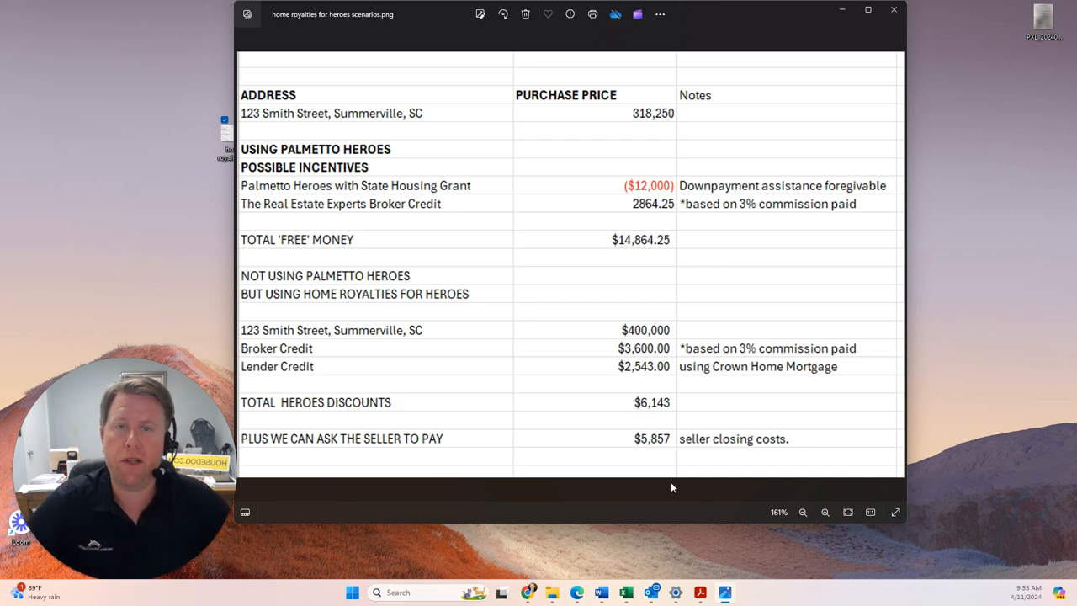
mouse_move(519, 378)
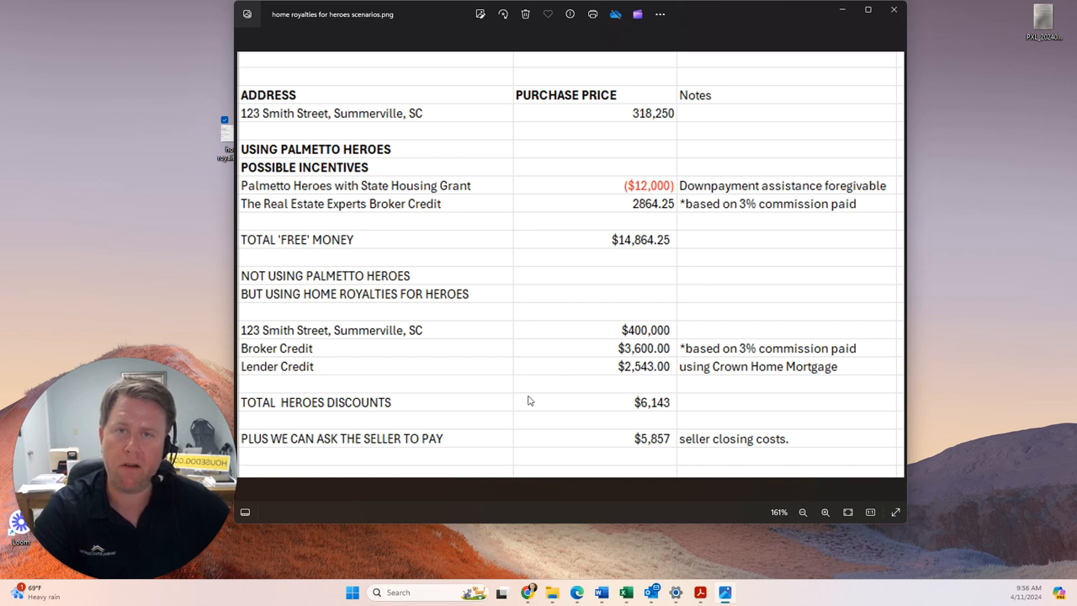
mouse_move(522, 402)
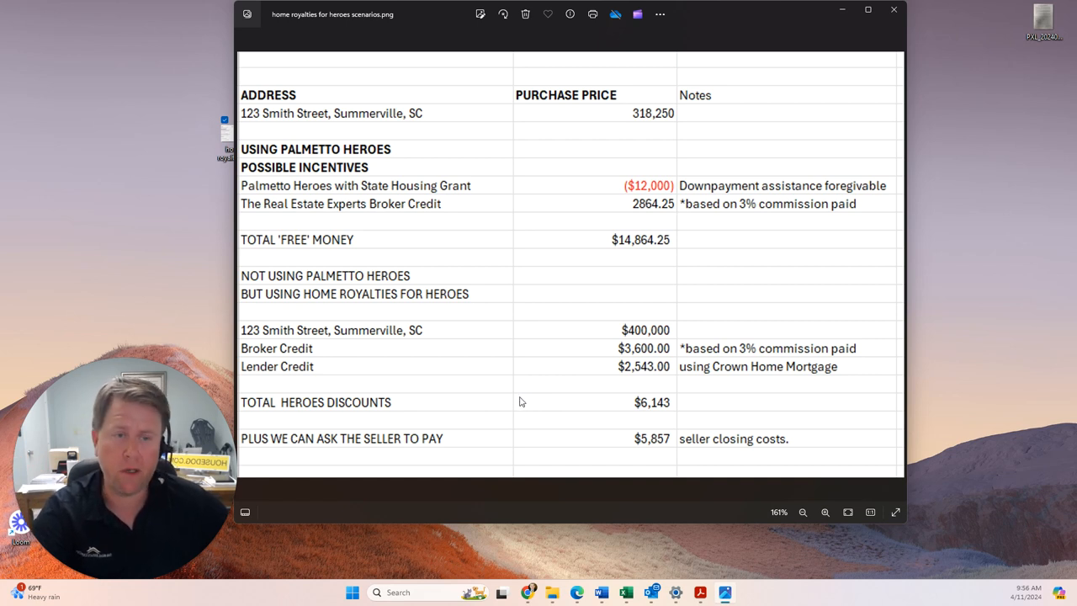
mouse_move(539, 429)
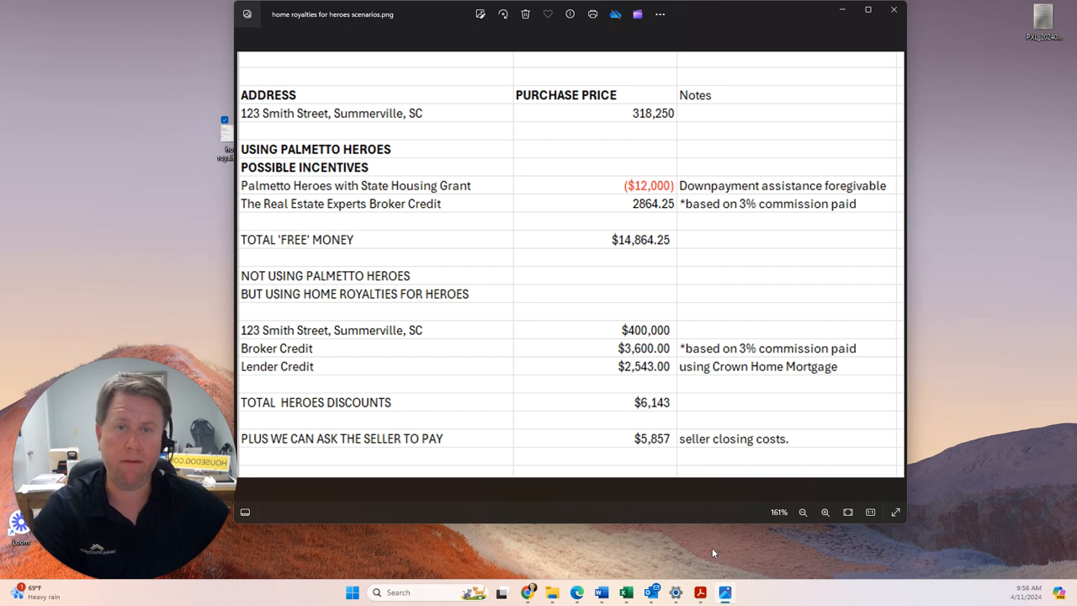
mouse_move(709, 555)
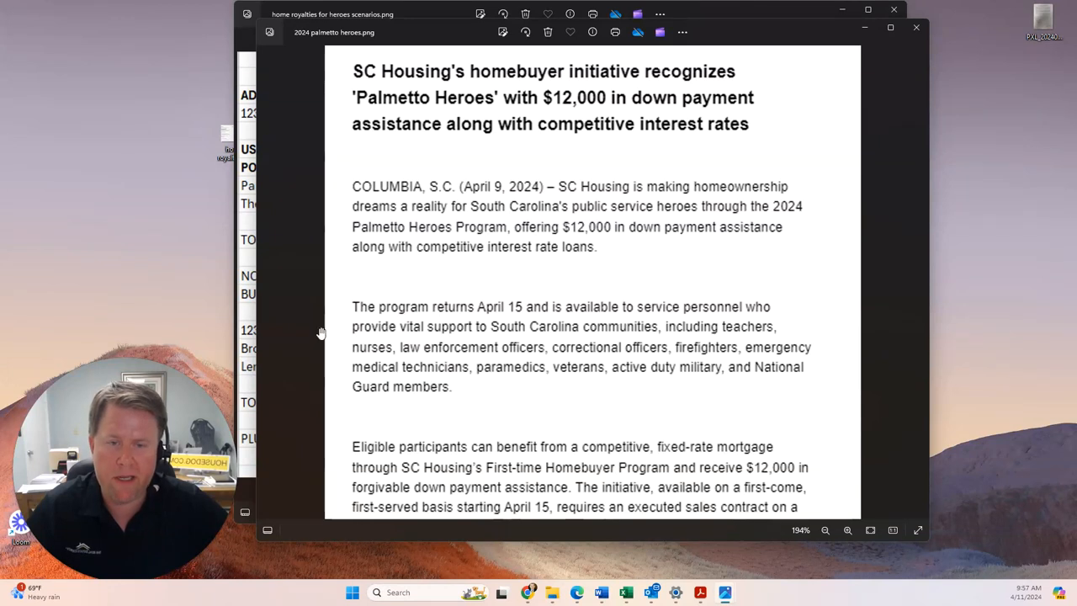
mouse_move(676, 391)
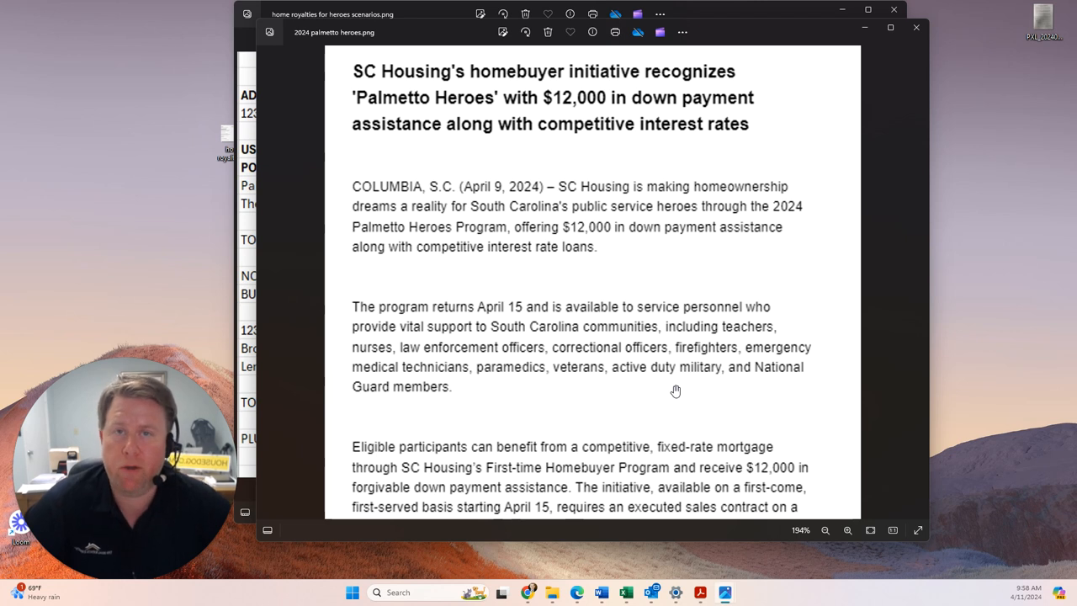
mouse_move(678, 400)
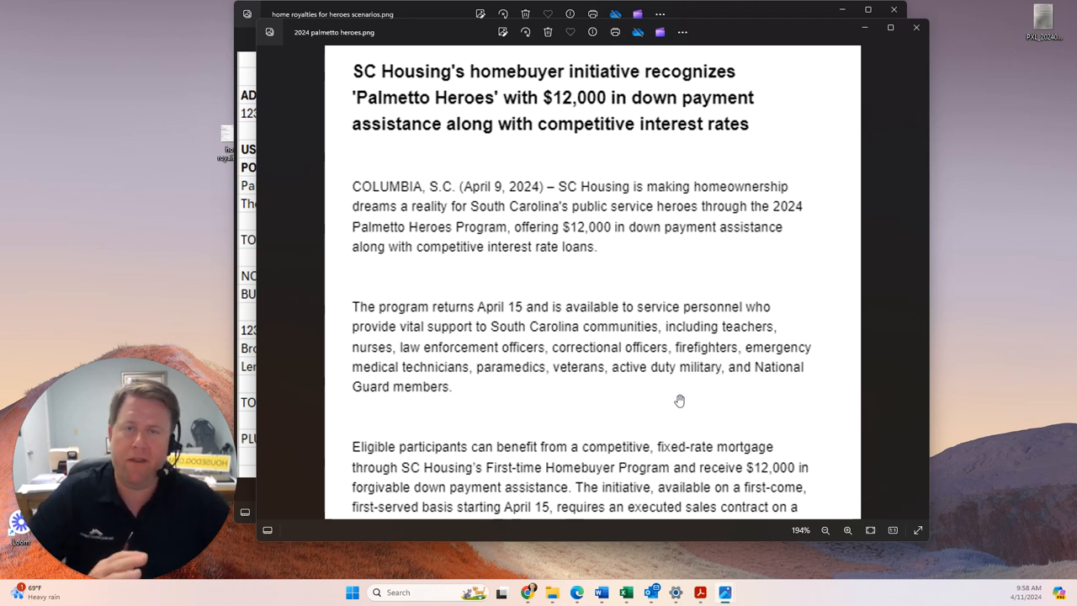
mouse_move(686, 405)
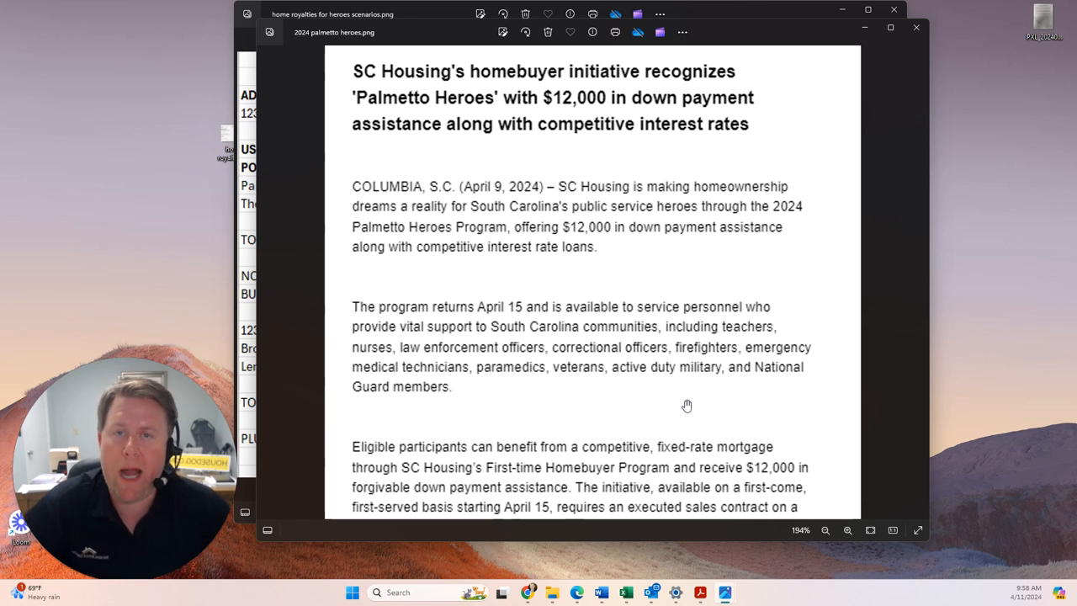